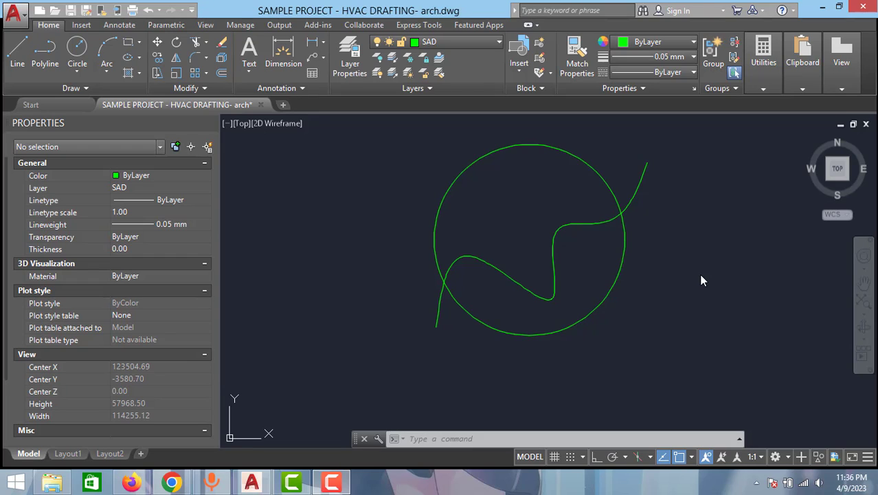
{"action": "mouse_move", "coordinate": [696, 281]}
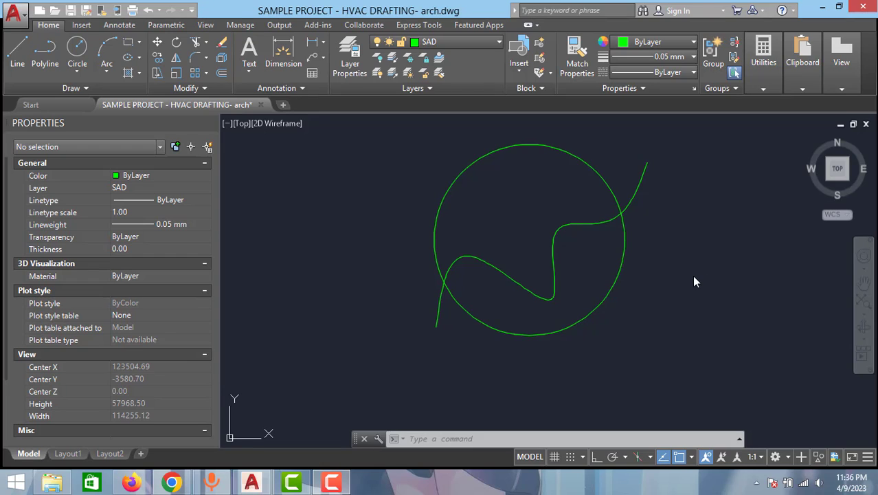
{"action": "mouse_move", "coordinate": [689, 275]}
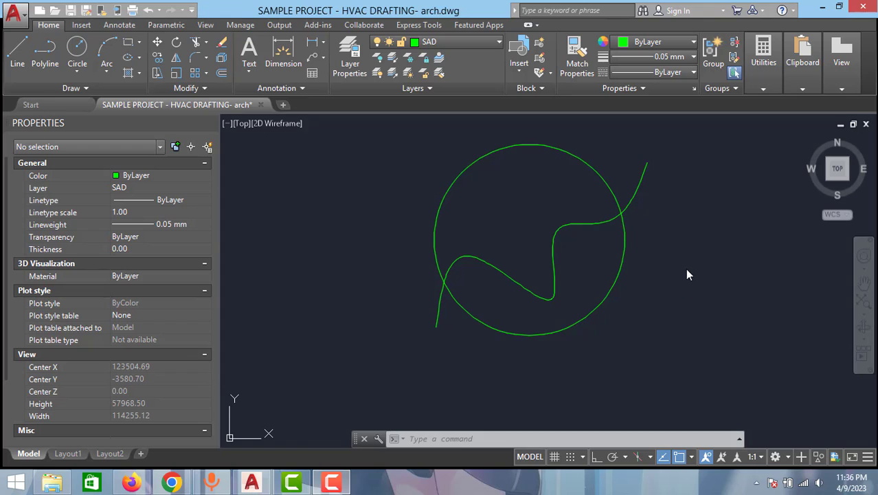
{"action": "mouse_move", "coordinate": [536, 142]}
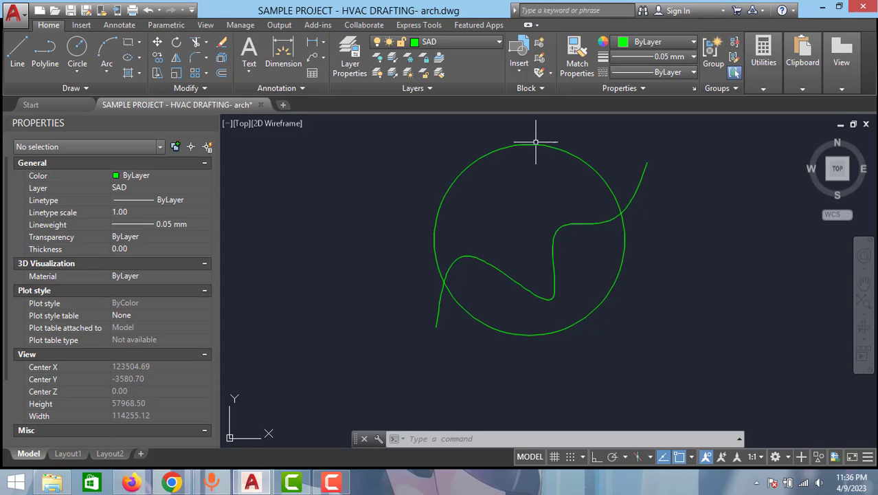
{"action": "mouse_move", "coordinate": [544, 187]}
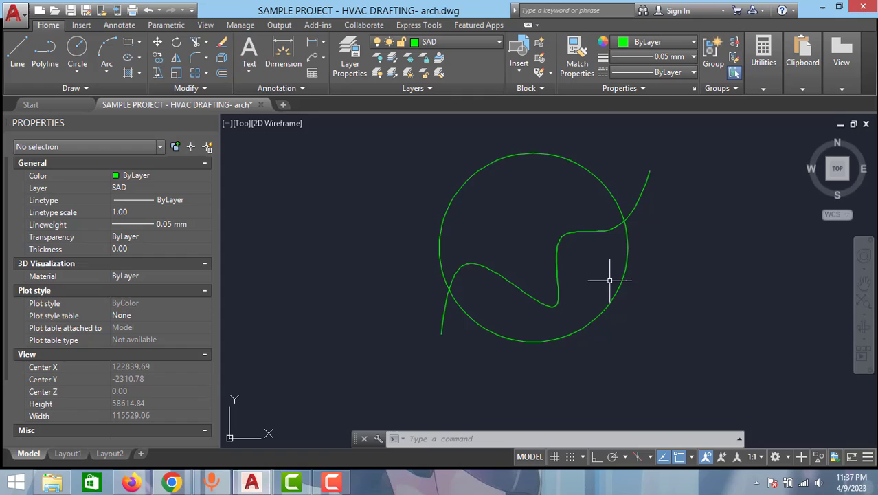
{"action": "mouse_move", "coordinate": [570, 162]}
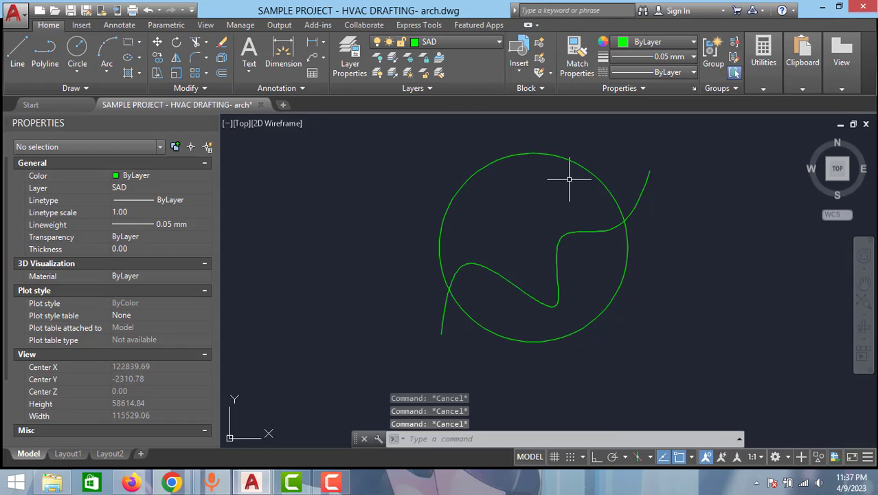
- Begin typing GRAPHICSCONFIG so AutoComplete suggests the command
{"action": "type", "text": "g"}
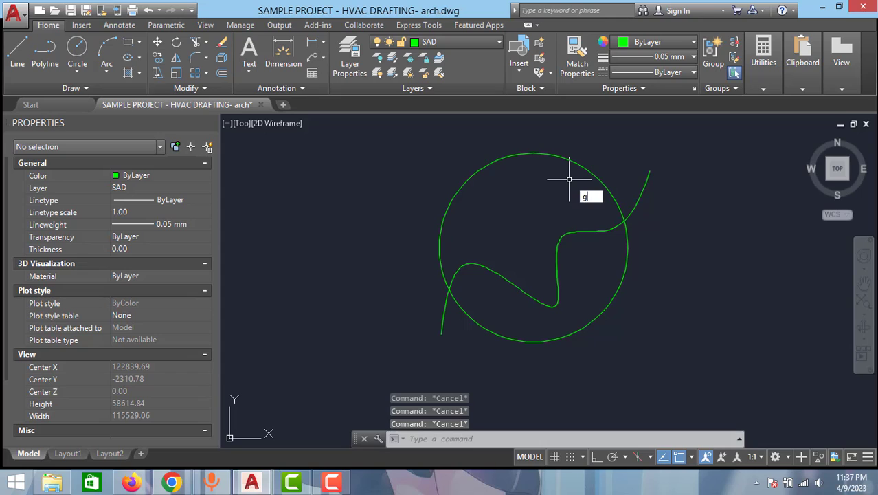
{"action": "type", "text": "RAPH"}
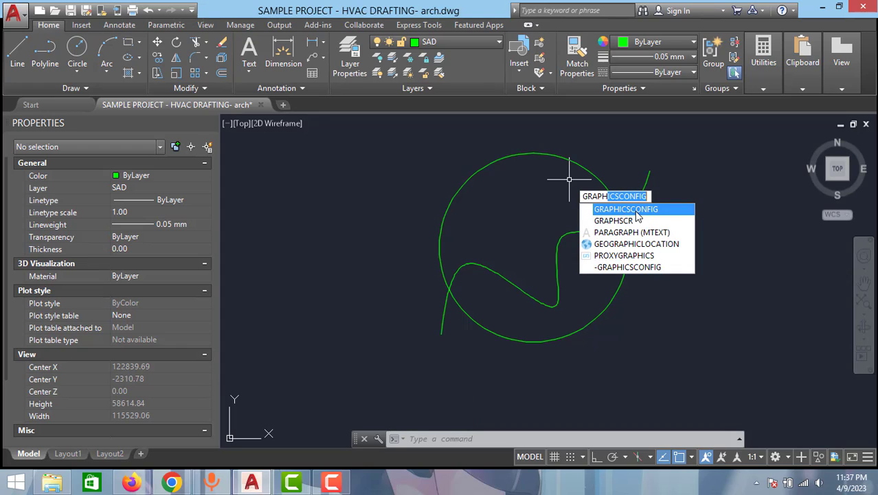
{"action": "mouse_move", "coordinate": [637, 216]}
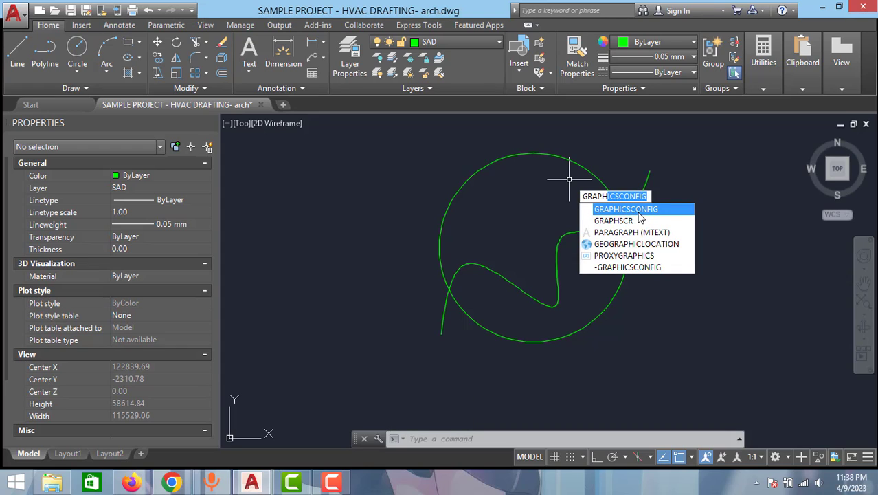
- Open Graphics Performance, switch Hardware Acceleration to On, and confirm with OK
{"action": "left_click", "coordinate": [625, 209]}
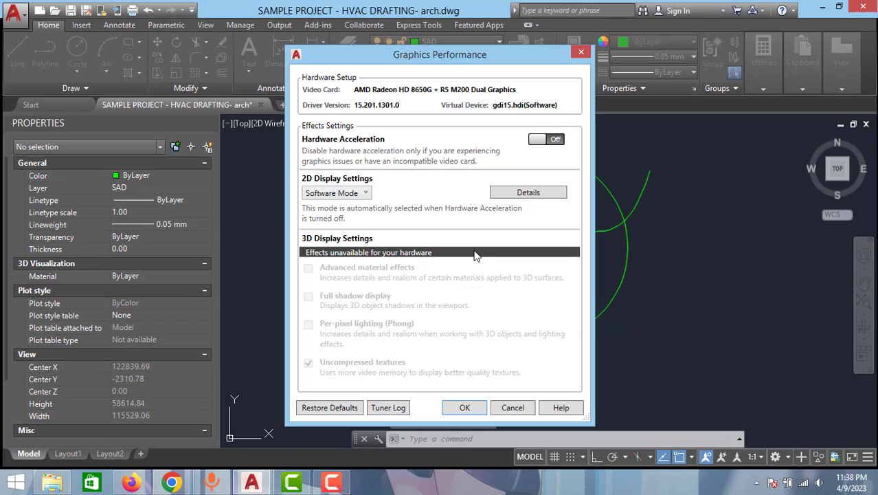
{"action": "mouse_move", "coordinate": [408, 168]}
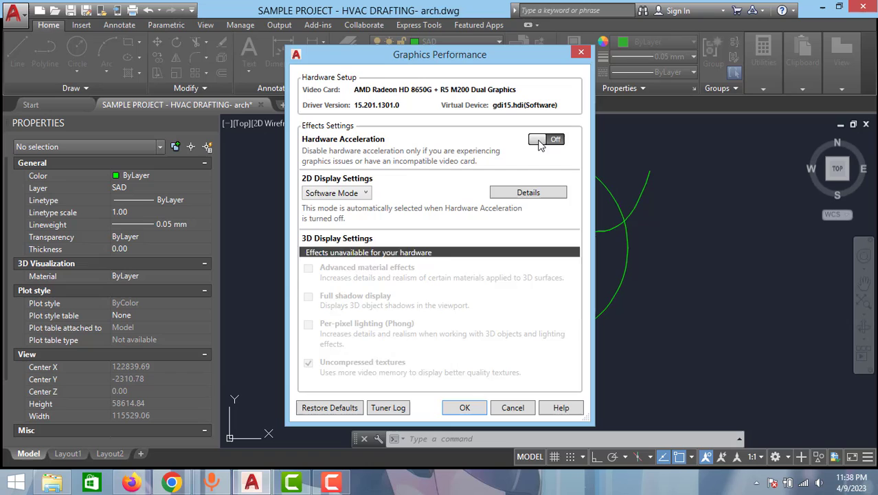
{"action": "left_click", "coordinate": [537, 139]}
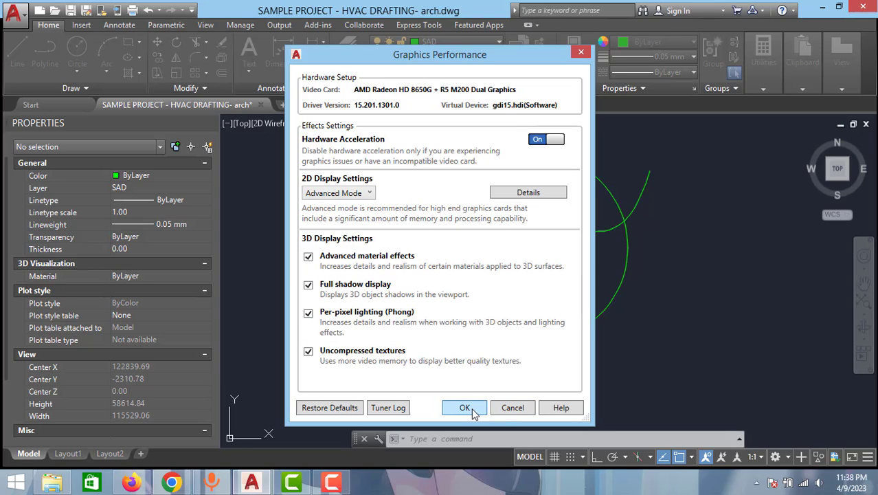
{"action": "left_click", "coordinate": [465, 408]}
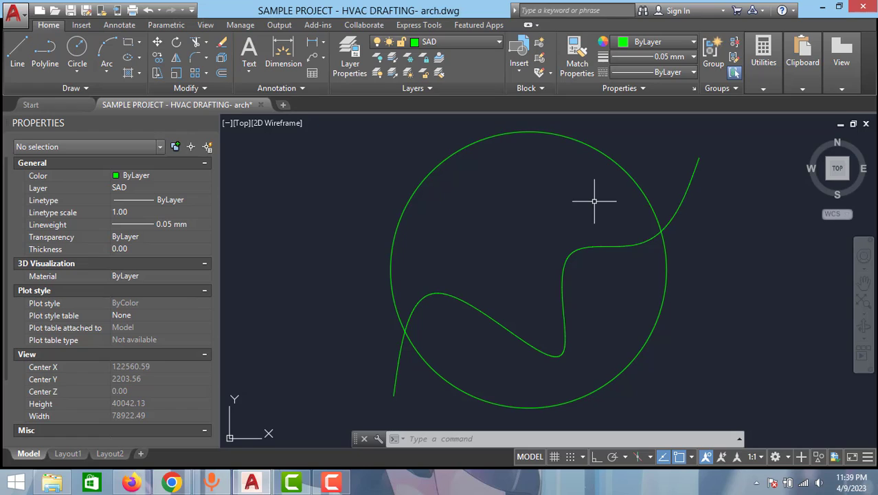
{"action": "mouse_move", "coordinate": [605, 201]}
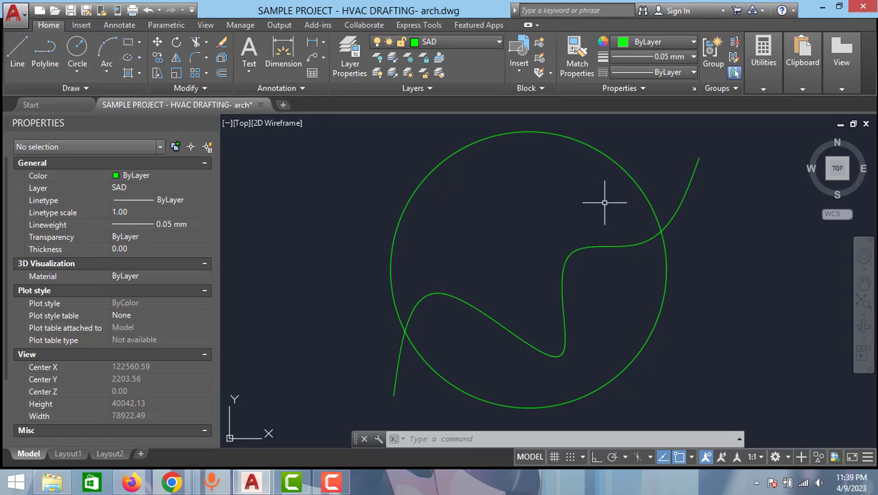